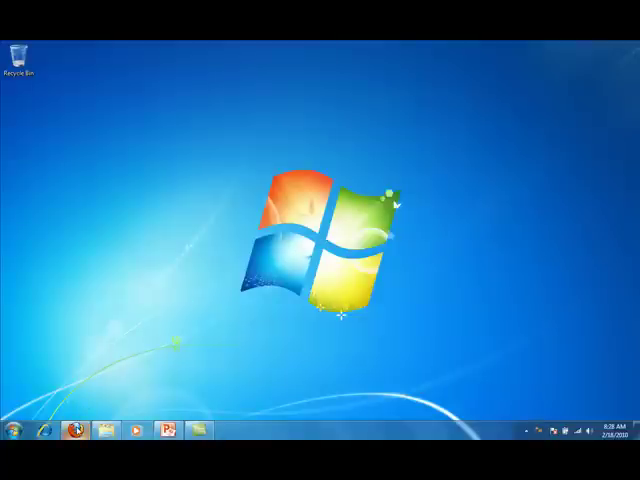
Step: Launch Firefox from the taskbar and load microsoft.com/securityessentials
click(74, 431)
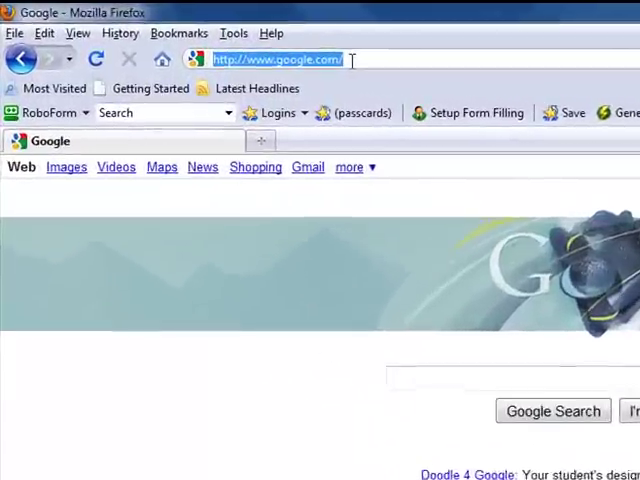
text(microsoft.com/securityess)
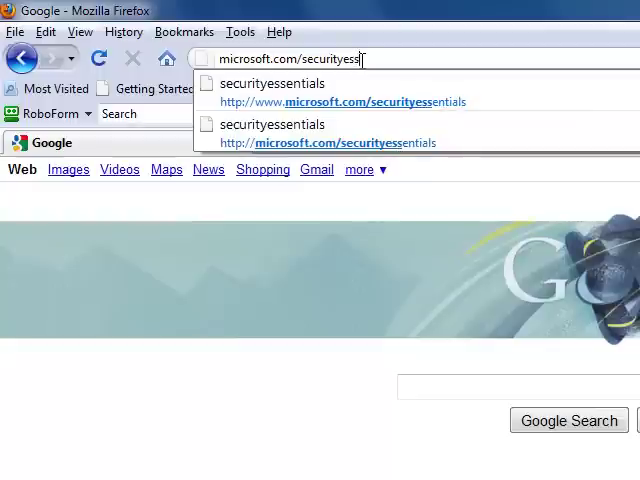
text(ential)
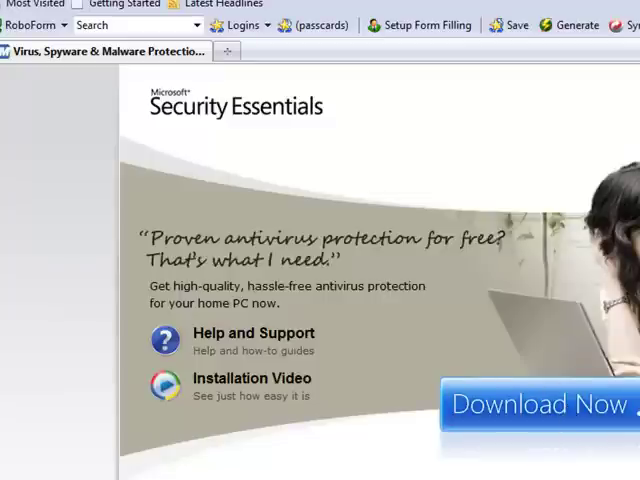
mouse_move(572, 422)
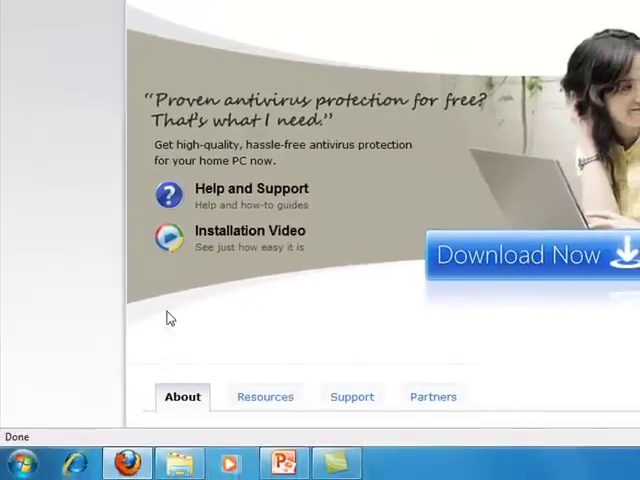
mouse_move(15, 454)
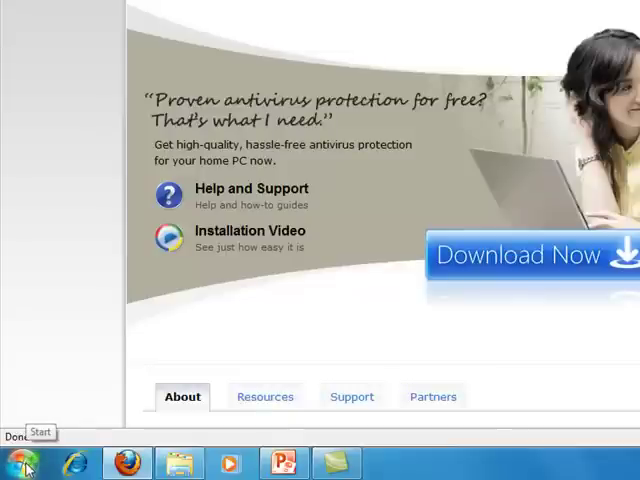
Step: Open Computer Properties from the Start menu to confirm Windows 7 Ultimate, 32-bit, 2 GB RAM
click(18, 460)
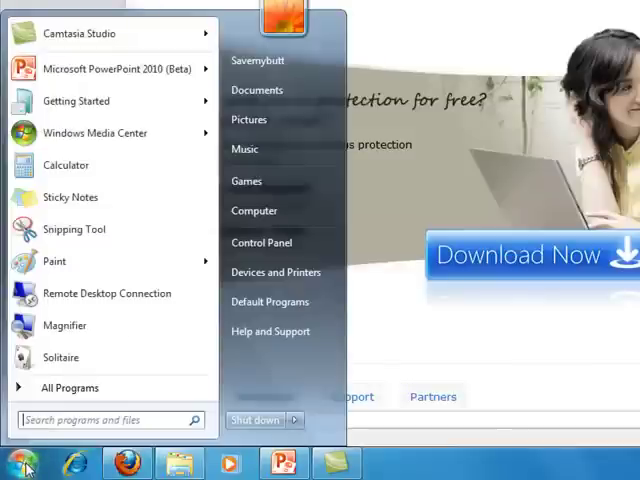
mouse_move(255, 210)
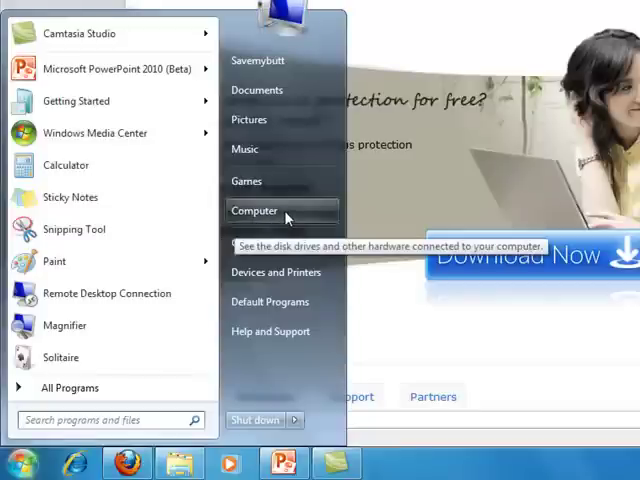
right_click(255, 210)
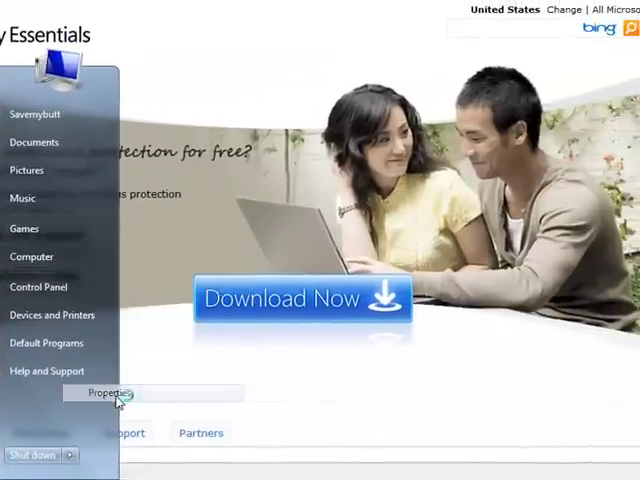
click(103, 393)
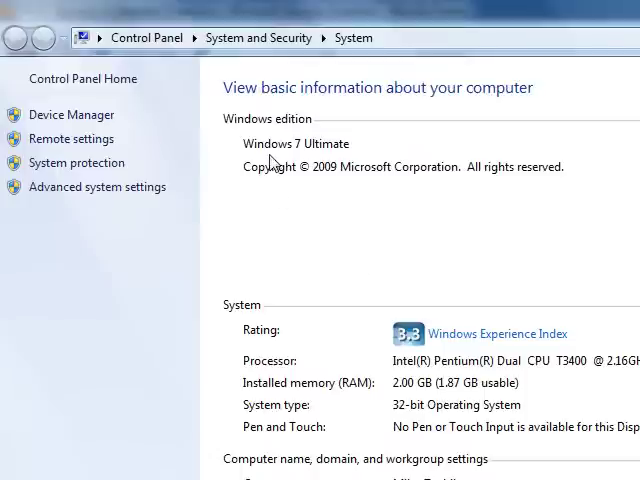
mouse_move(323, 160)
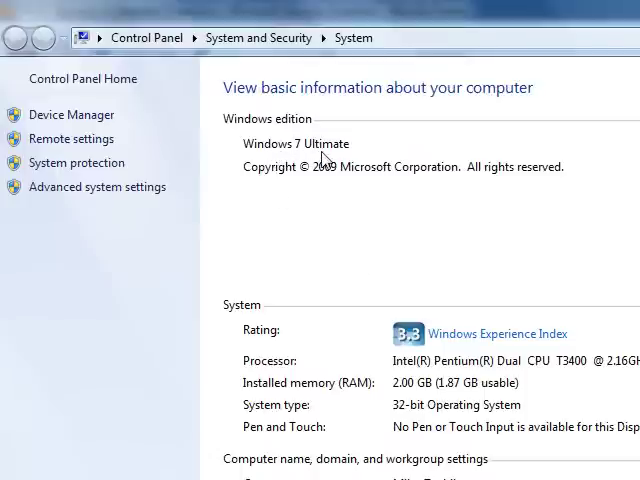
mouse_move(280, 382)
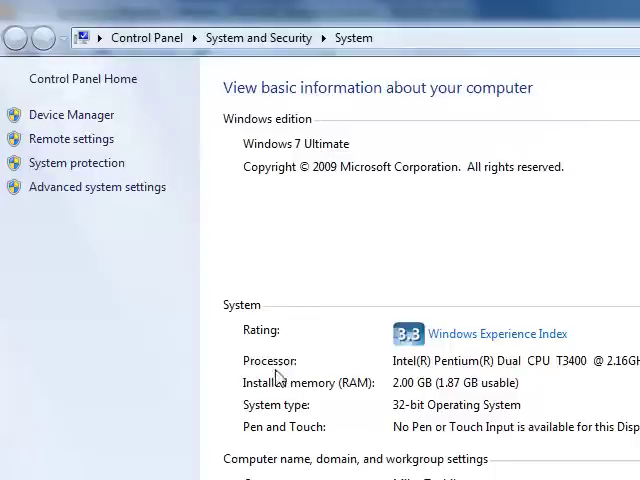
mouse_move(320, 415)
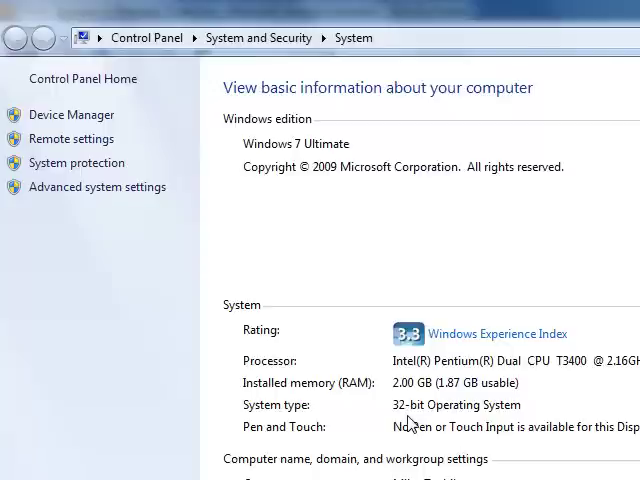
mouse_move(316, 200)
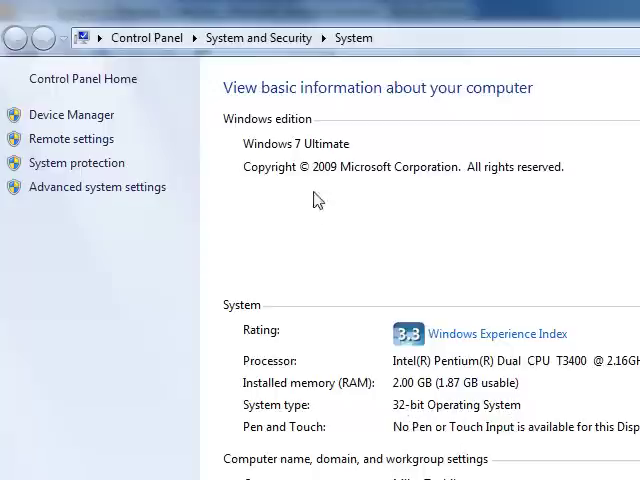
mouse_move(425, 391)
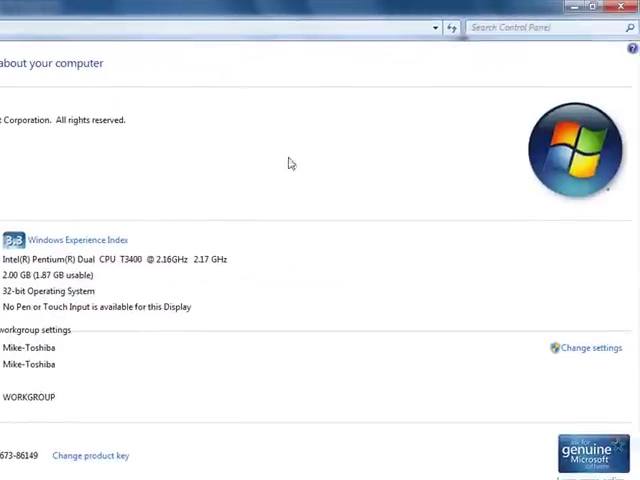
mouse_move(618, 8)
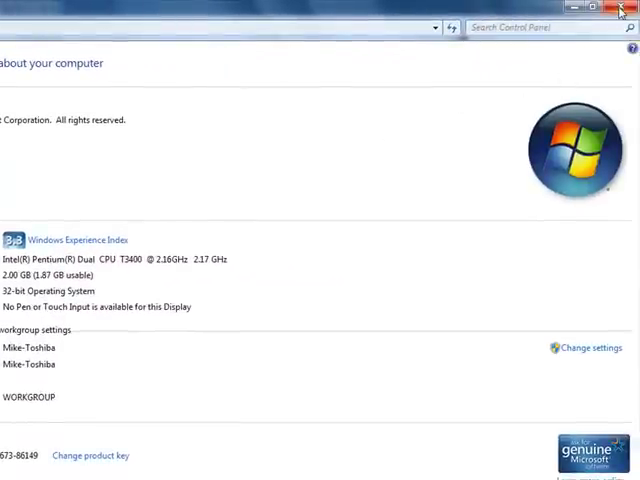
Step: Close the System window and save the Windows Vista/Windows 7 installer to the desktop
click(622, 8)
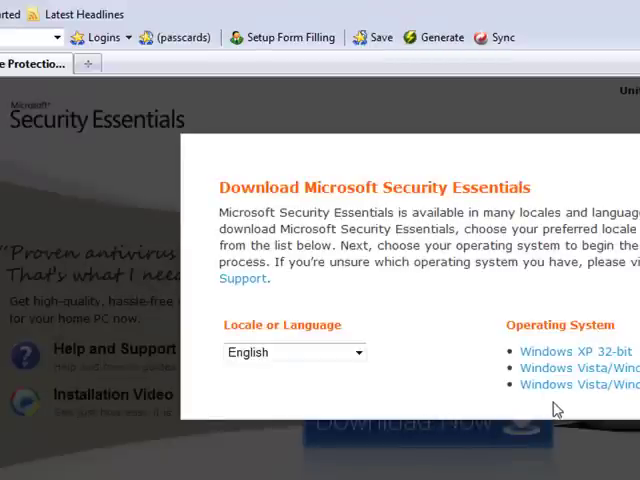
mouse_move(570, 385)
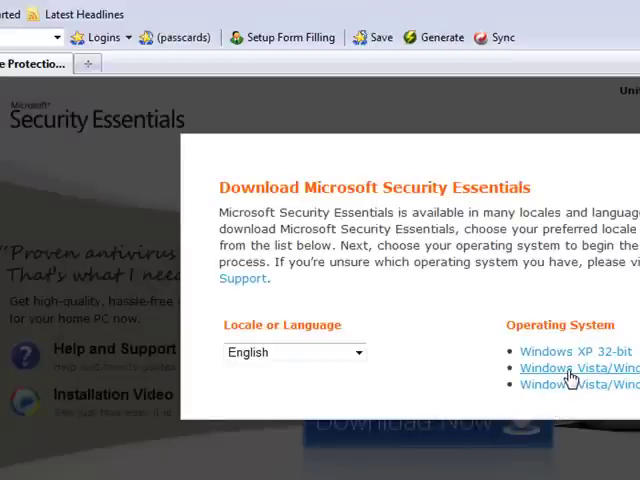
click(568, 368)
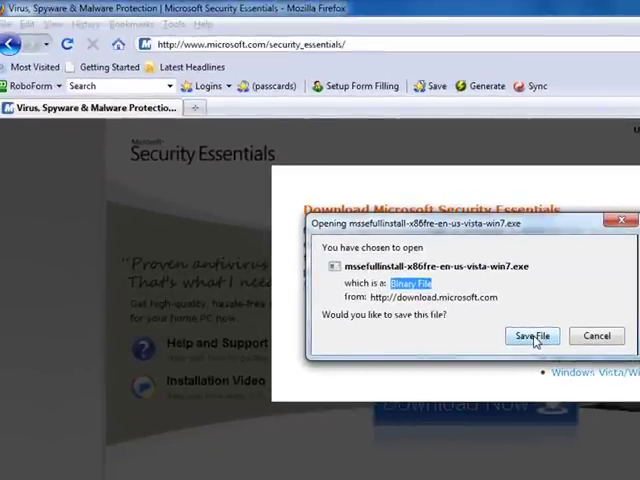
click(532, 335)
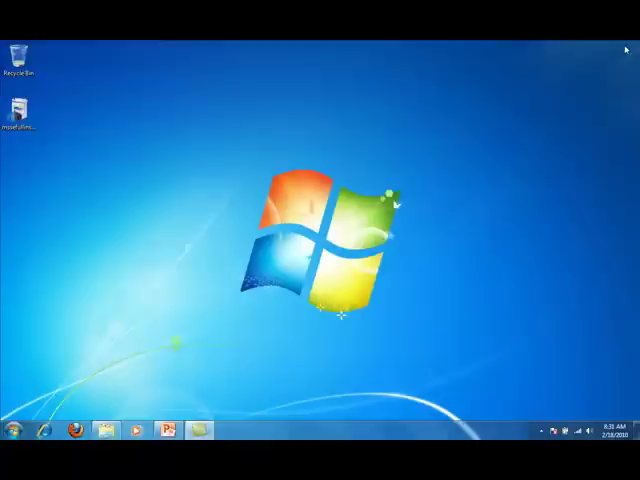
mouse_move(100, 116)
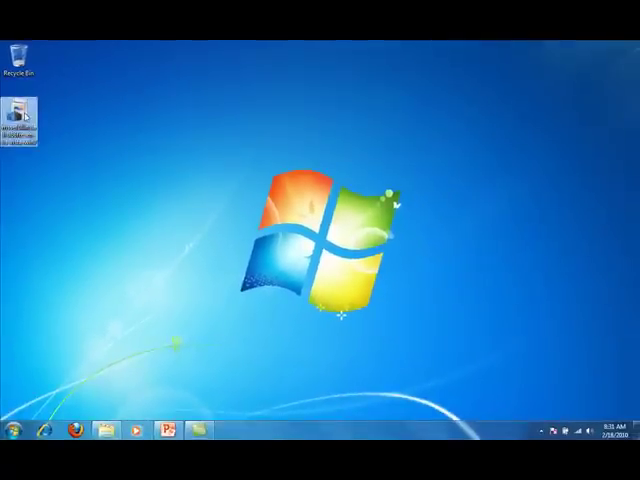
Step: Run mssefullinstall from the desktop, allowing it past the Security Warning
double_click(26, 110)
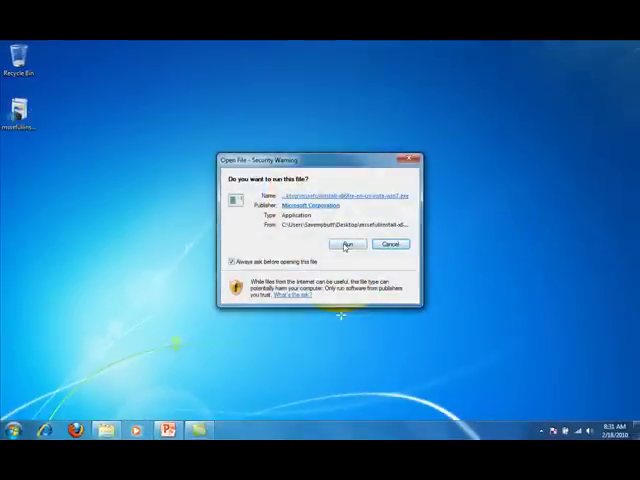
click(345, 245)
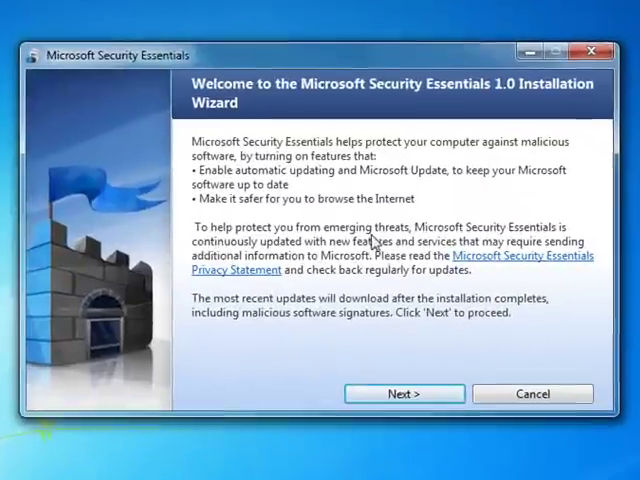
Step: Move past the welcome page, accept the license terms and validate Windows
click(405, 393)
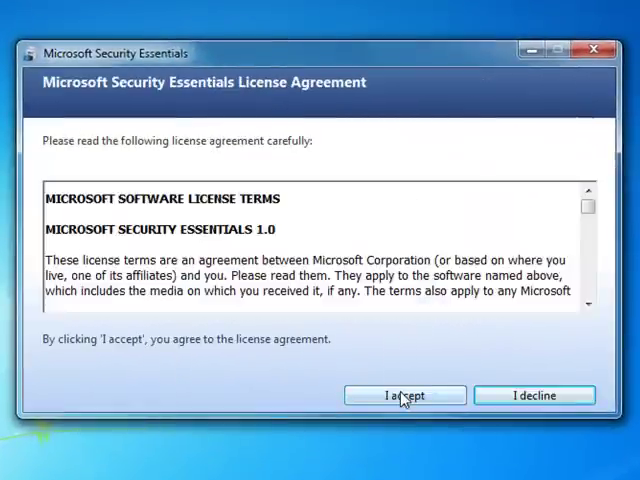
mouse_move(443, 405)
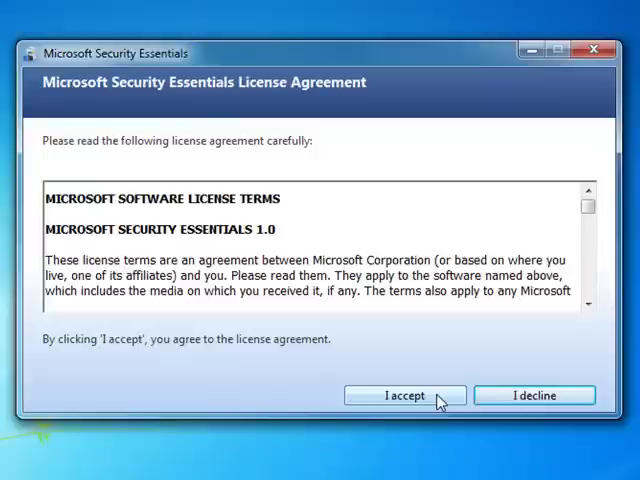
click(412, 394)
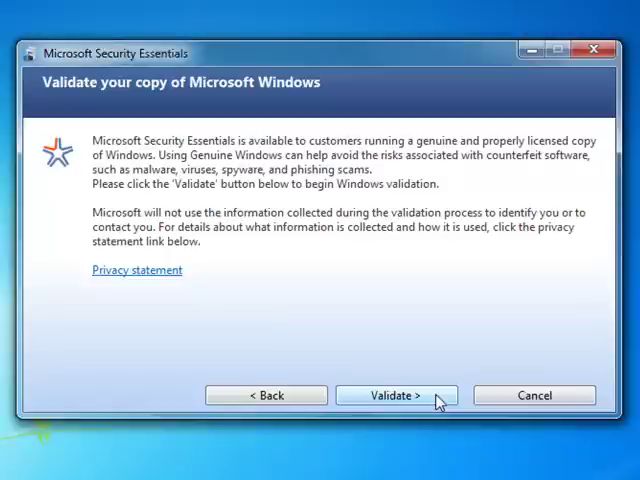
mouse_move(423, 400)
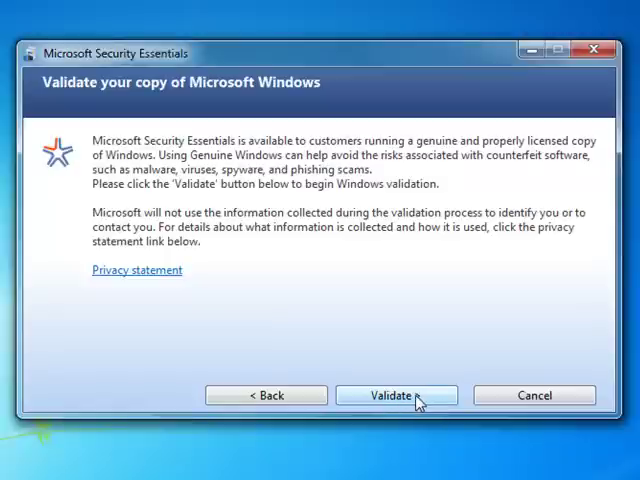
click(396, 394)
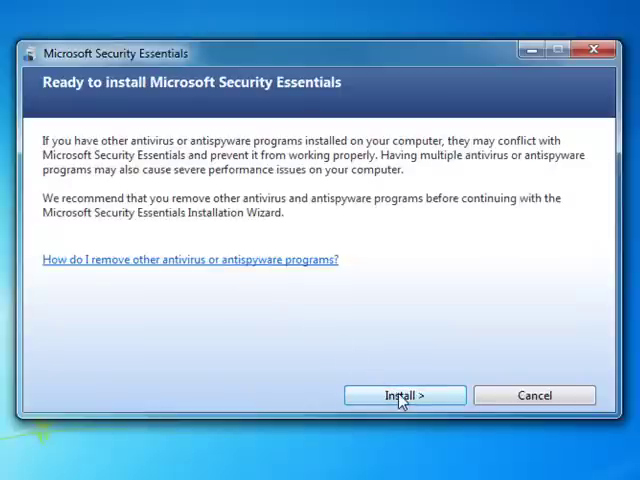
Step: Install Security Essentials and finish with 'Scan my computer for potential threats' unchecked
click(407, 395)
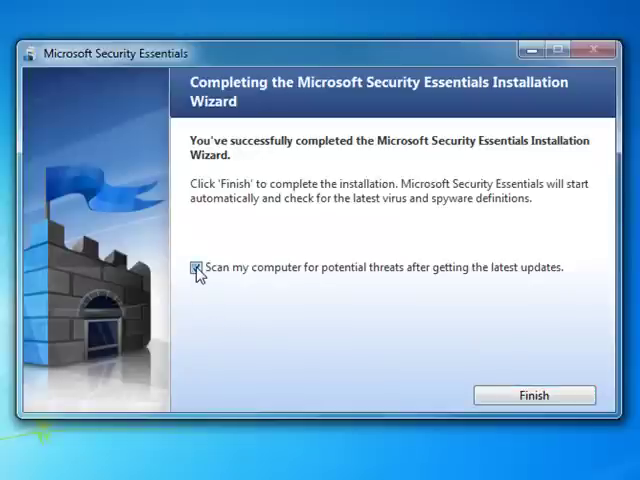
click(199, 268)
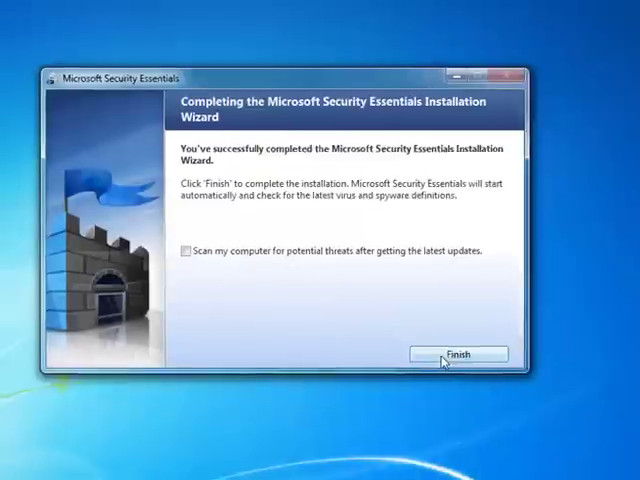
click(459, 354)
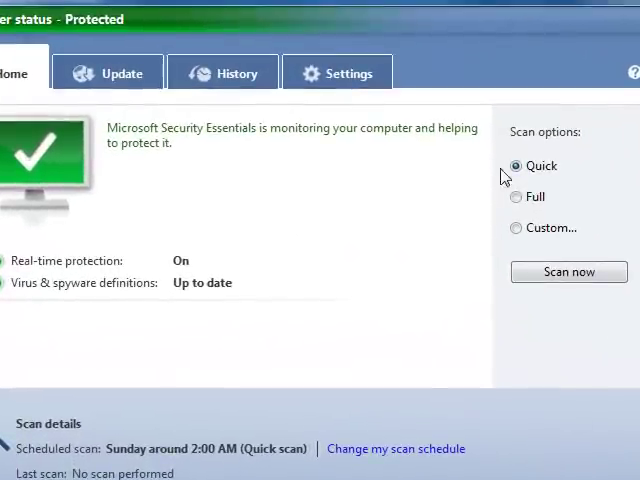
mouse_move(145, 265)
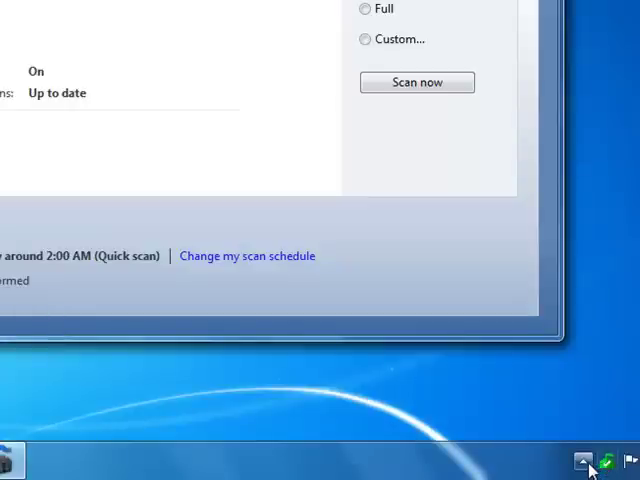
mouse_move(580, 462)
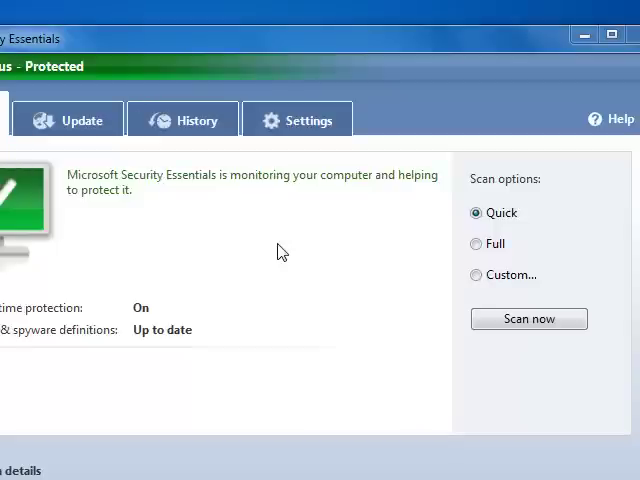
mouse_move(633, 34)
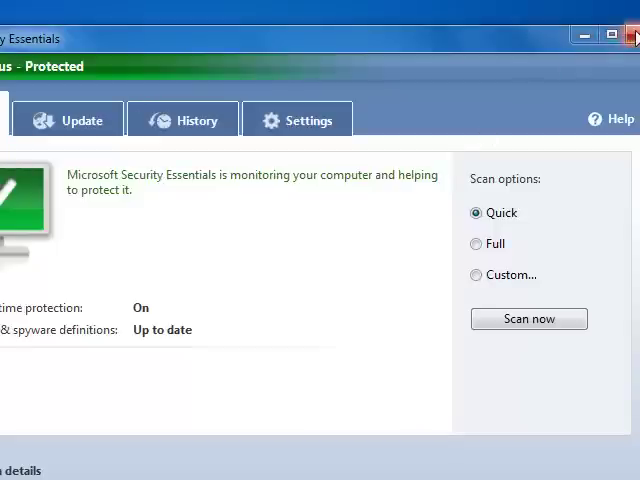